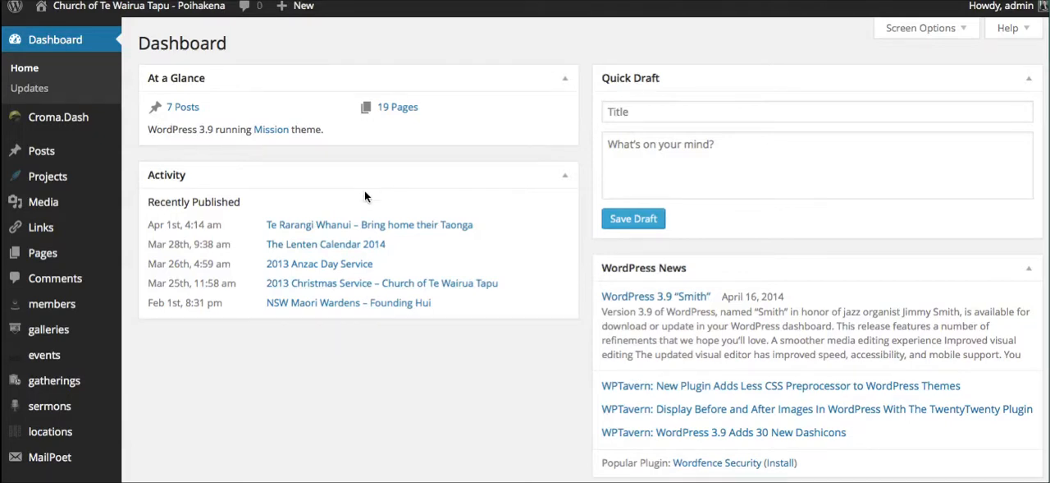
mouse_move(51, 207)
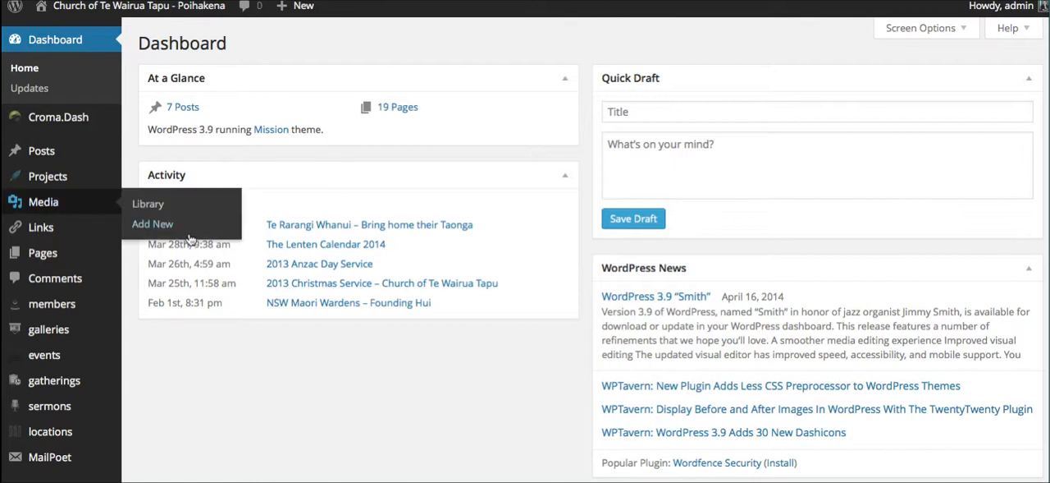
mouse_move(152, 224)
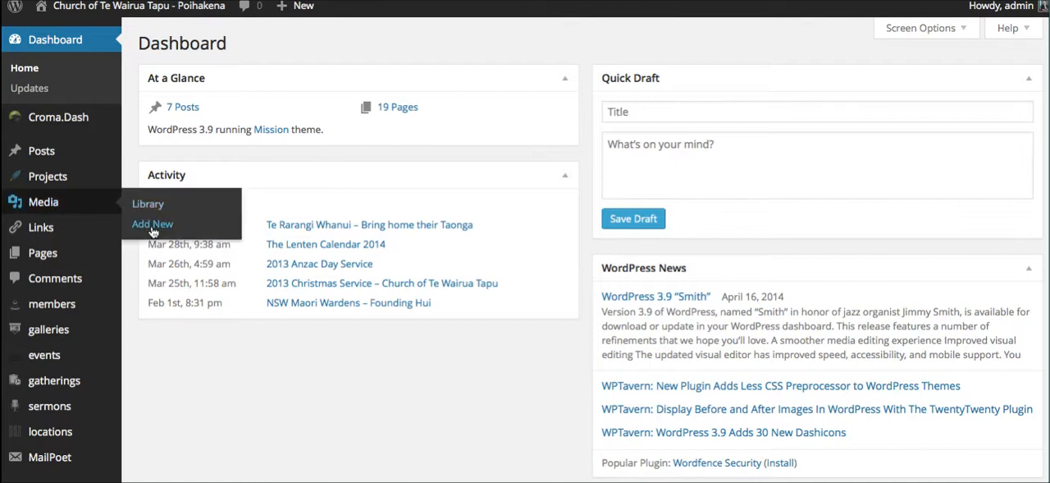
Open Media > Add New to reach the Upload New Media page
click(152, 223)
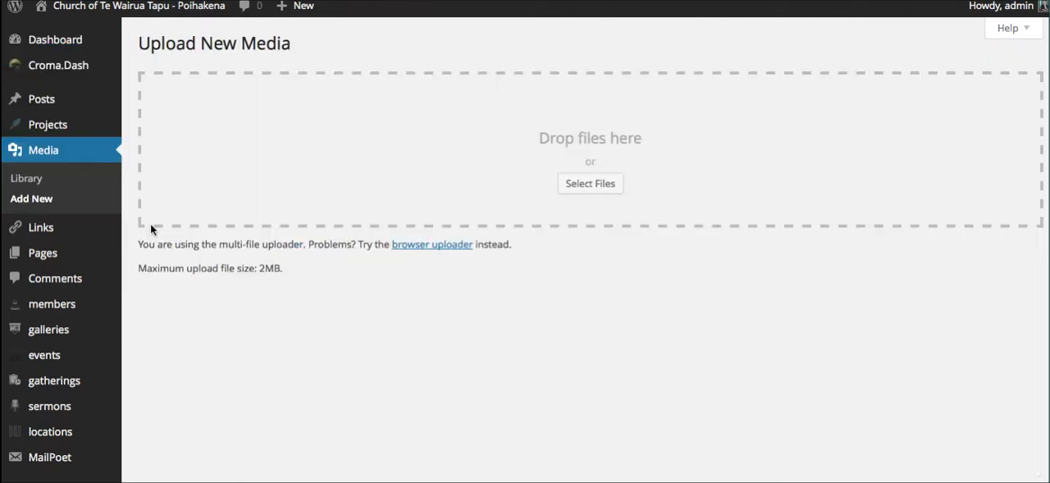
mouse_move(589, 203)
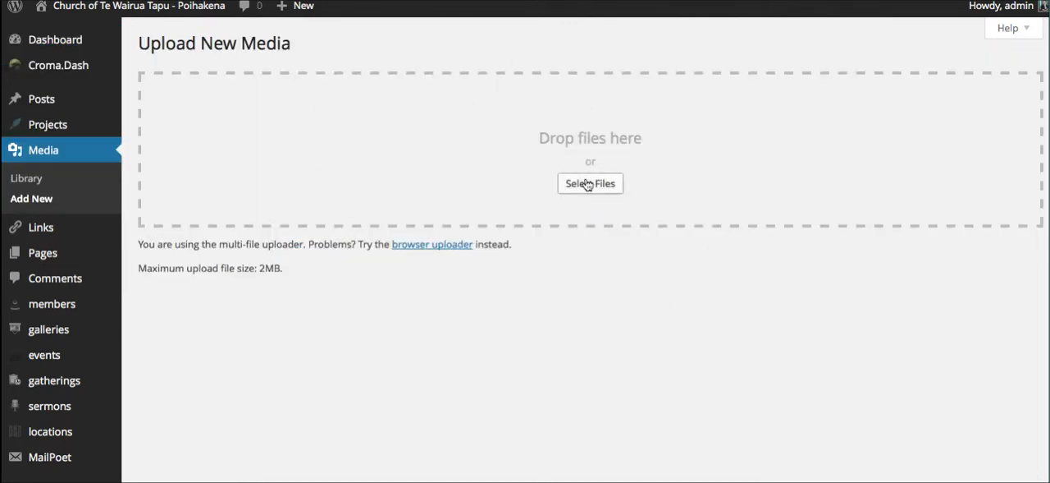
Browse to website design > TeWairuaTapu > TWT Cam 2.3.14 in the file picker
click(591, 183)
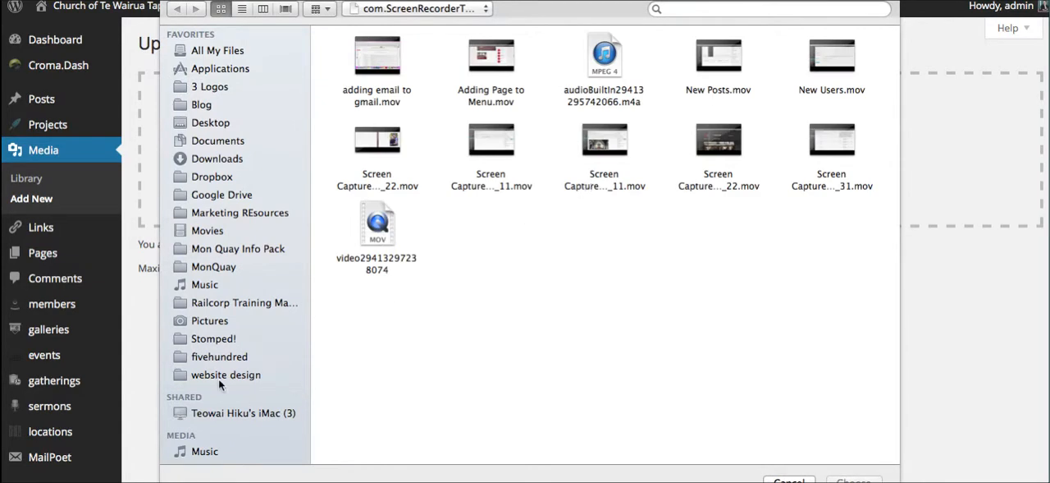
click(229, 374)
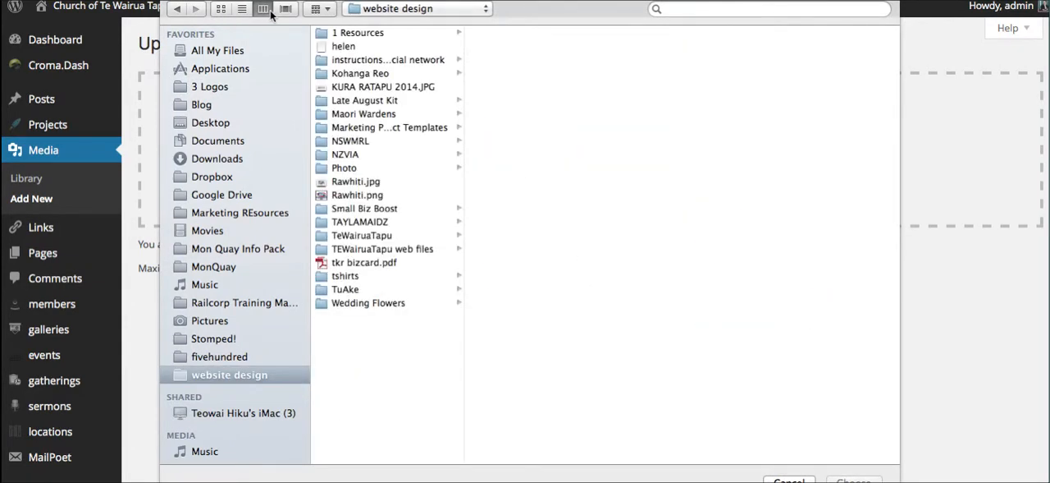
click(381, 249)
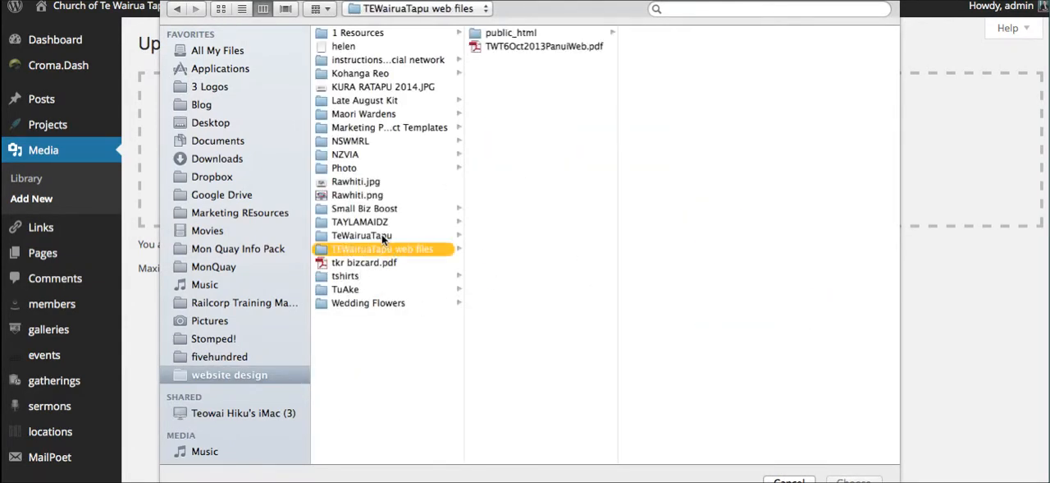
click(362, 235)
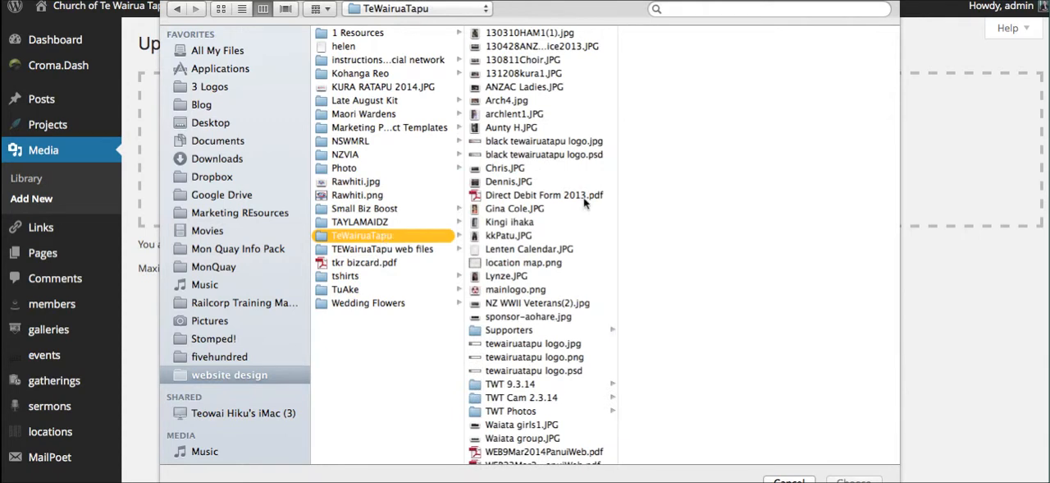
scroll(down, 3)
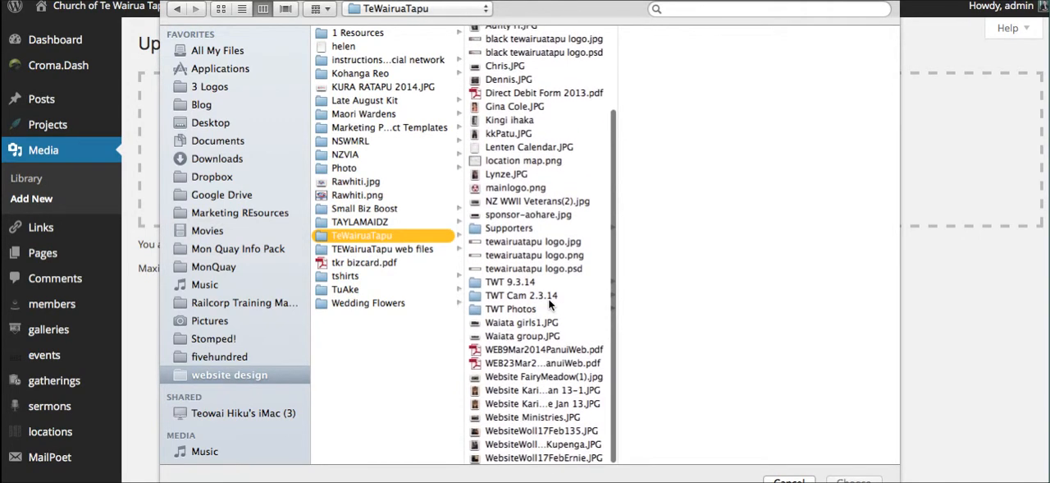
click(521, 294)
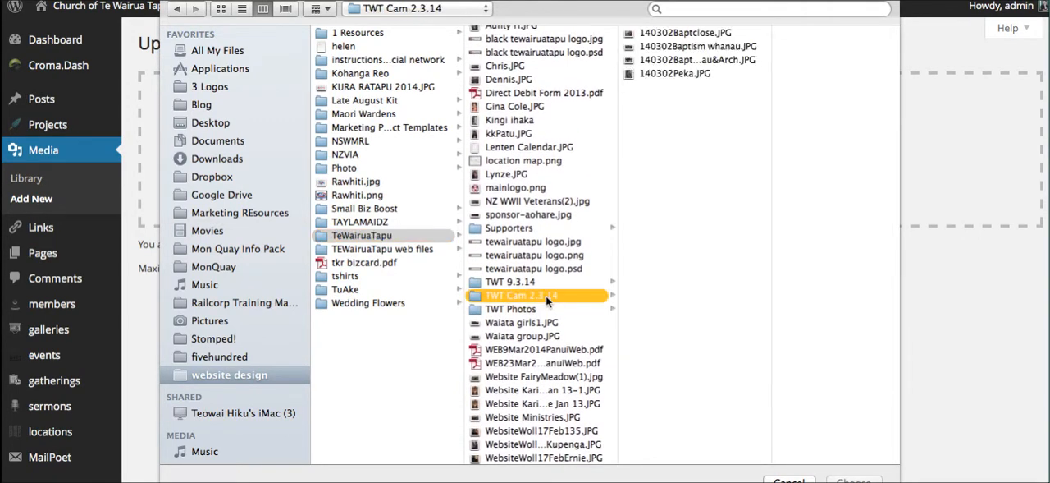
Select the four 140302 baptism photos, starting from 140302Peka, and upload them
click(675, 73)
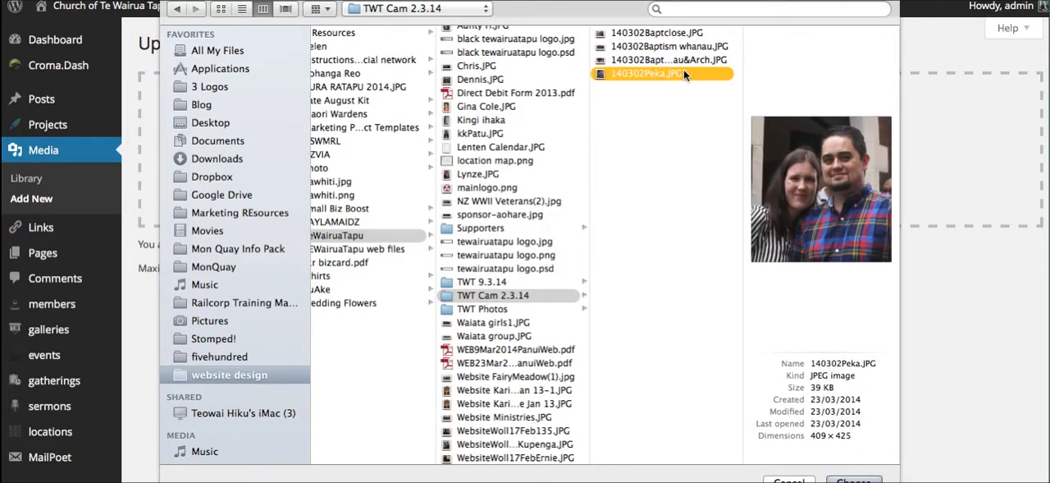
click(657, 32)
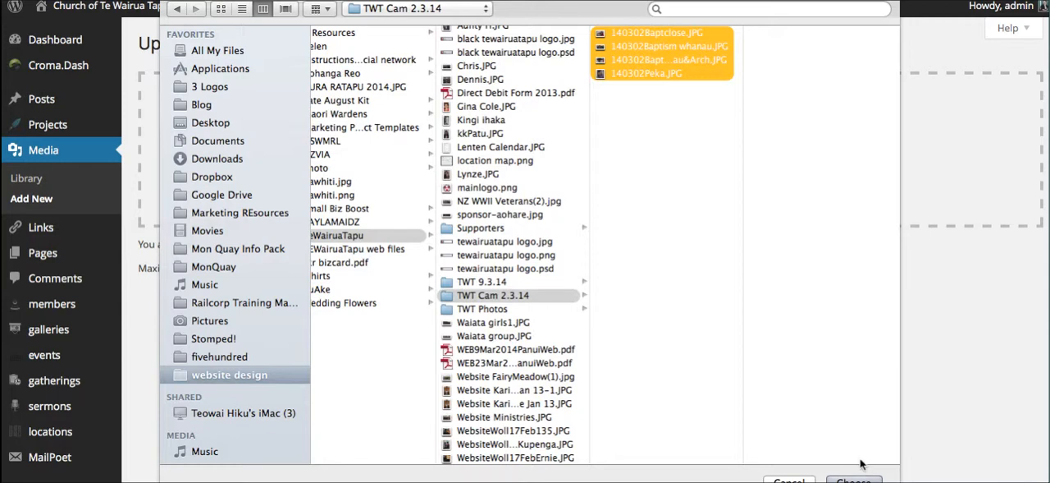
click(853, 480)
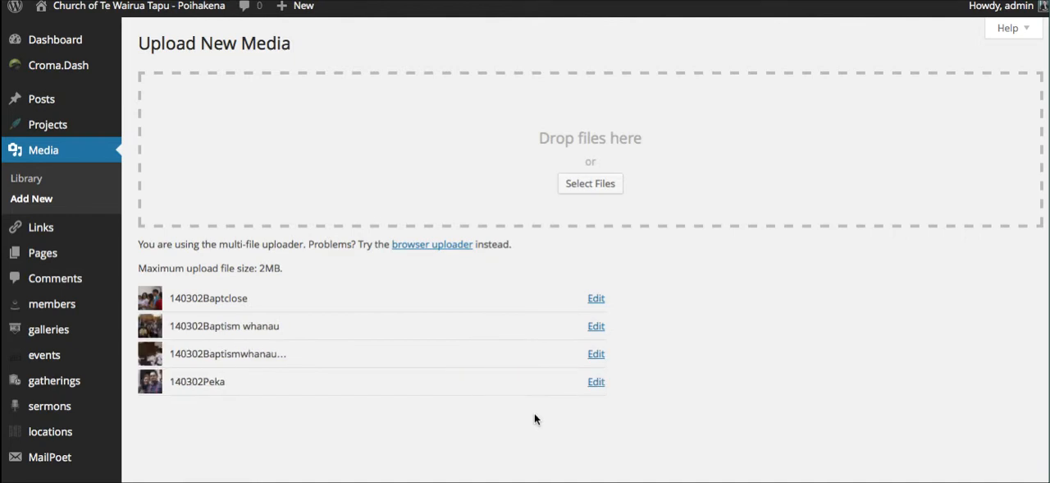
mouse_move(9, 196)
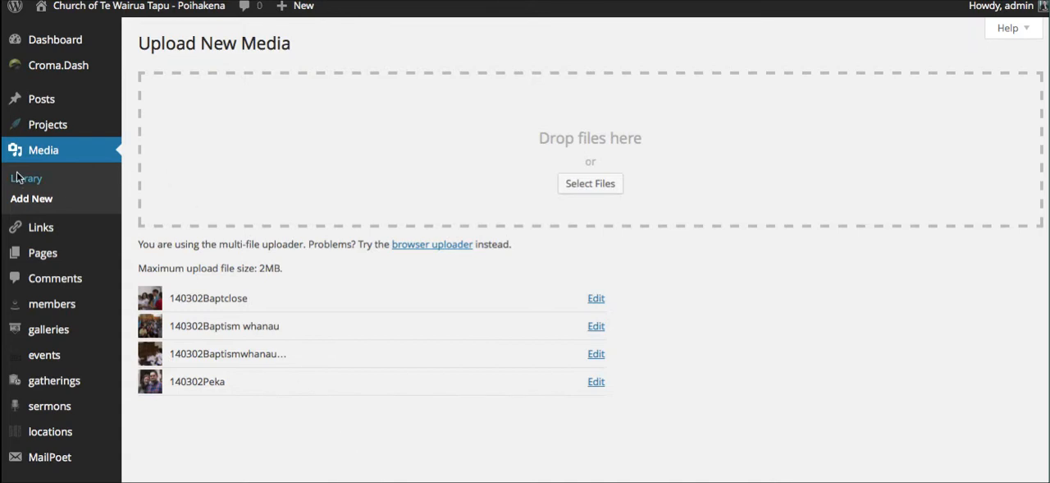
View the 140302Peka photo's attachment page from the Media Library
click(26, 178)
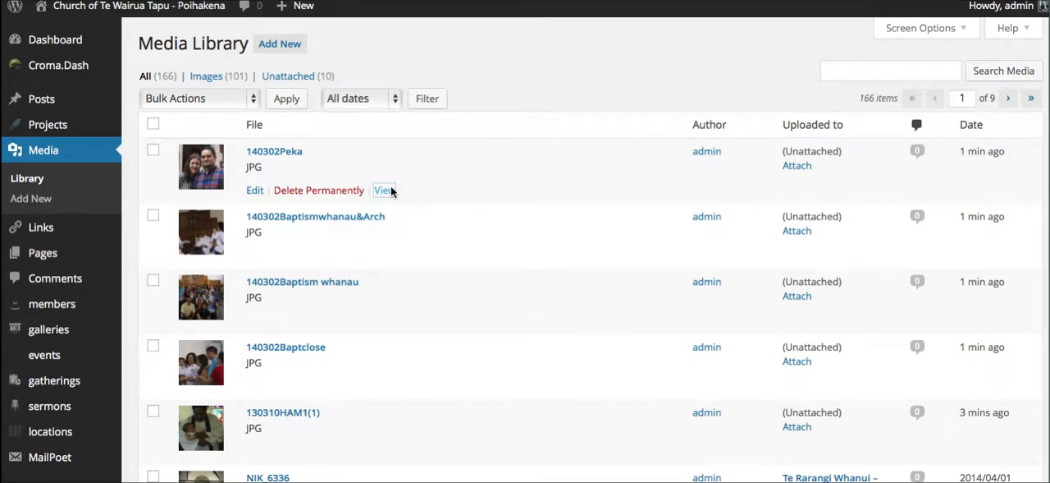
click(383, 190)
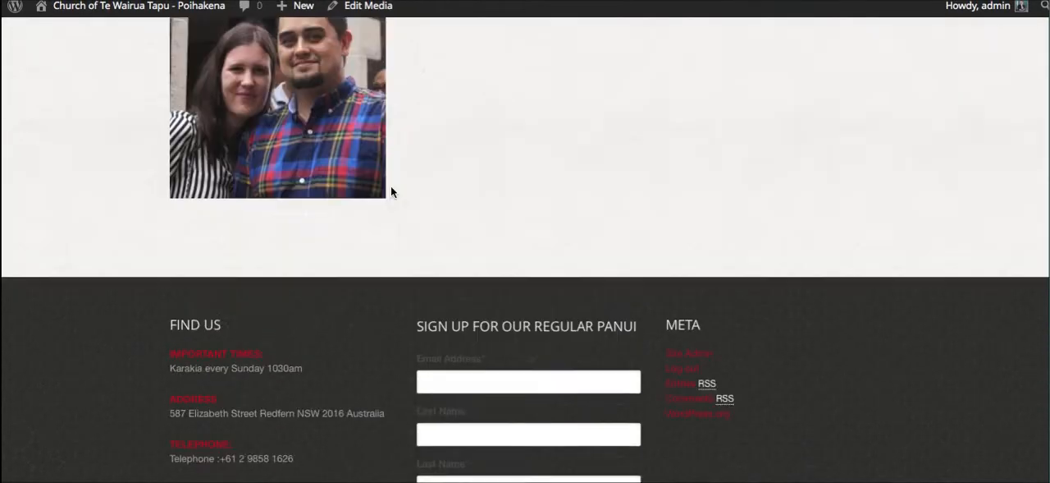